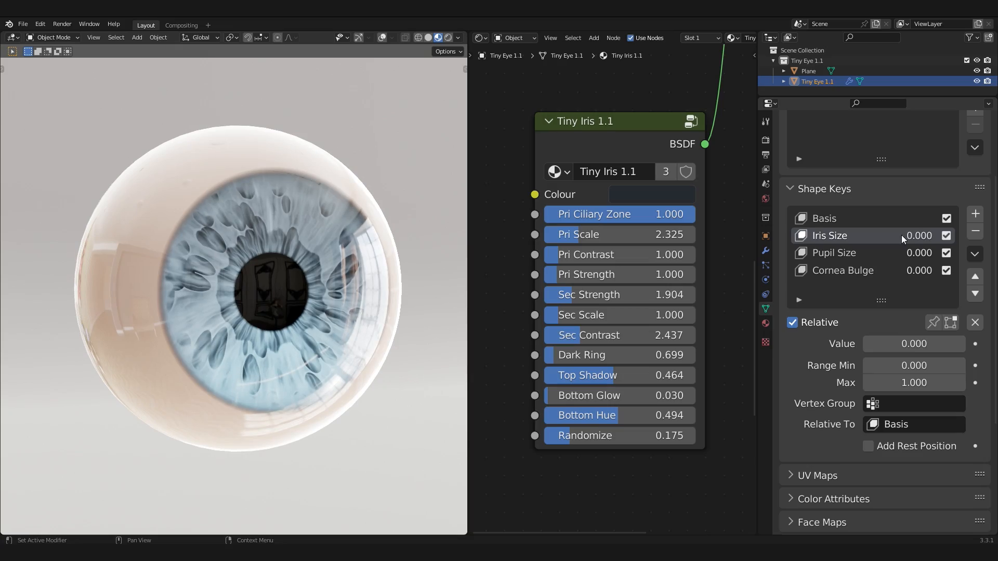
mouse_move(900, 334)
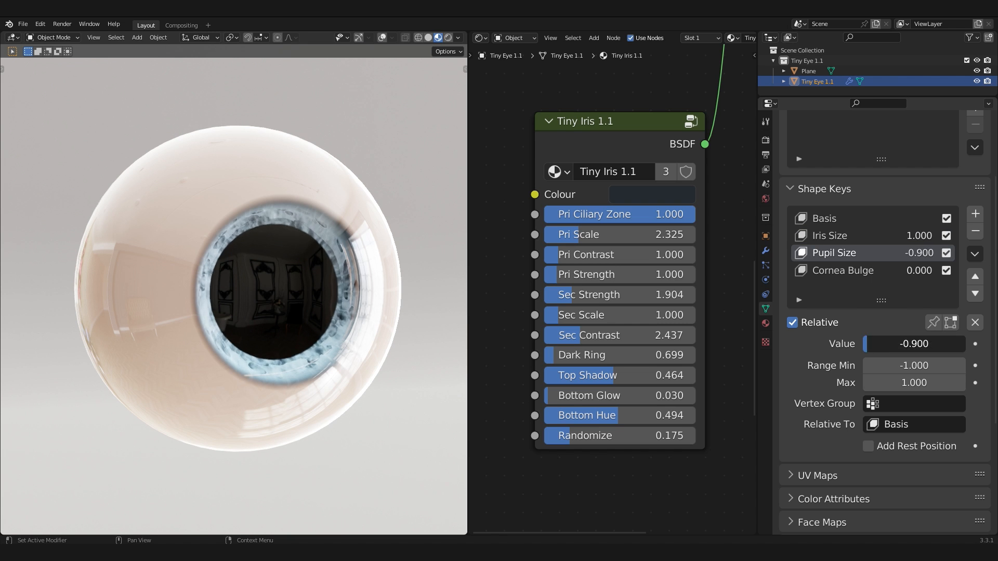
Drag the Pupil Size shape key to about -0.9 to widen the pupil
drag(892, 344, 924, 343)
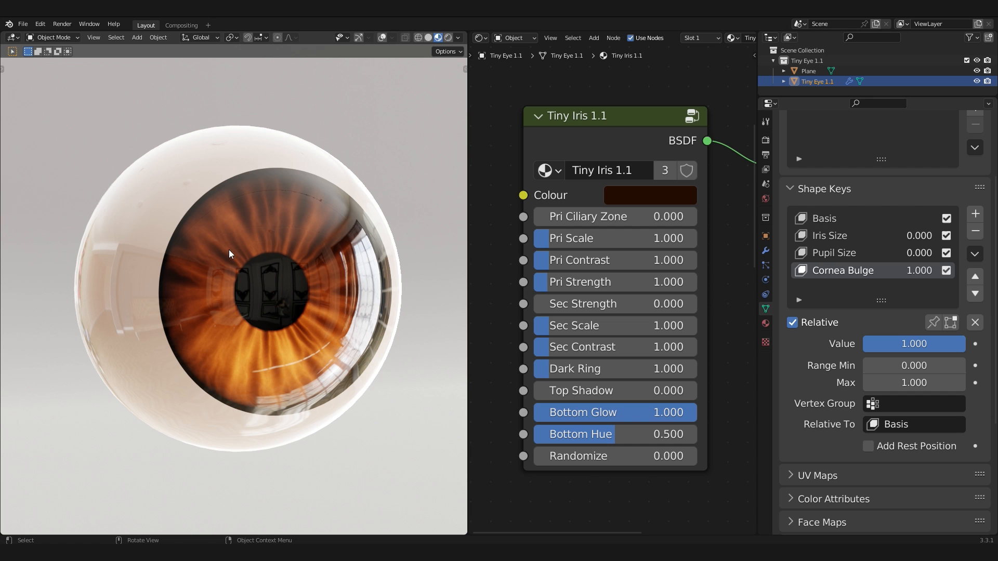
mouse_move(198, 299)
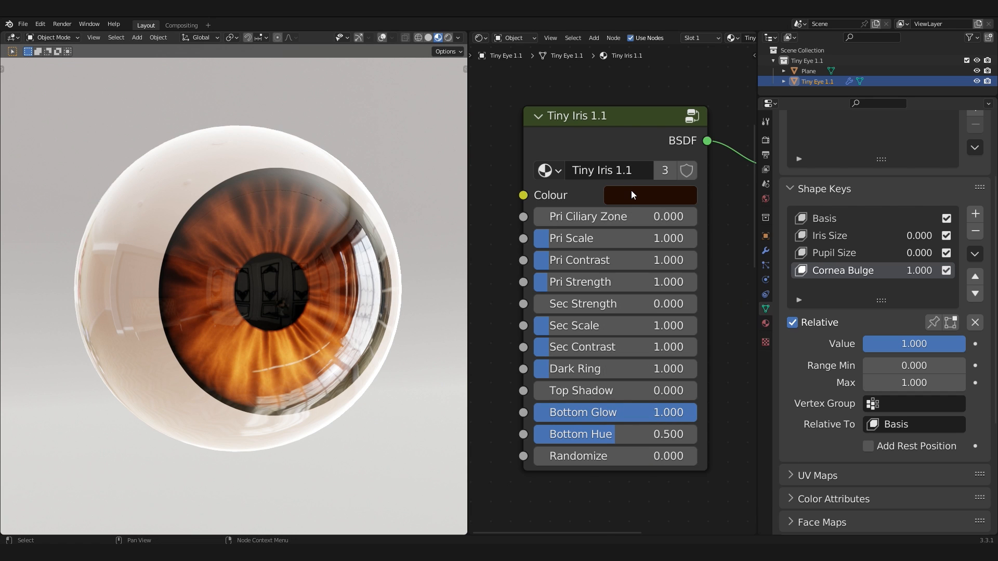
Check the Tiny Iris Colour swatch and raise Pri Contrast to about 2.4
click(649, 195)
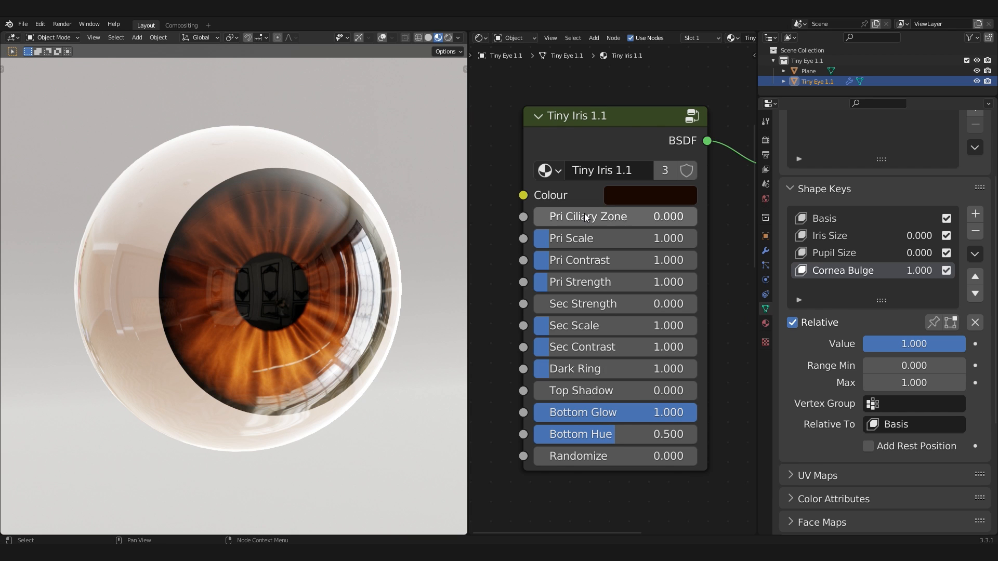
mouse_move(614, 217)
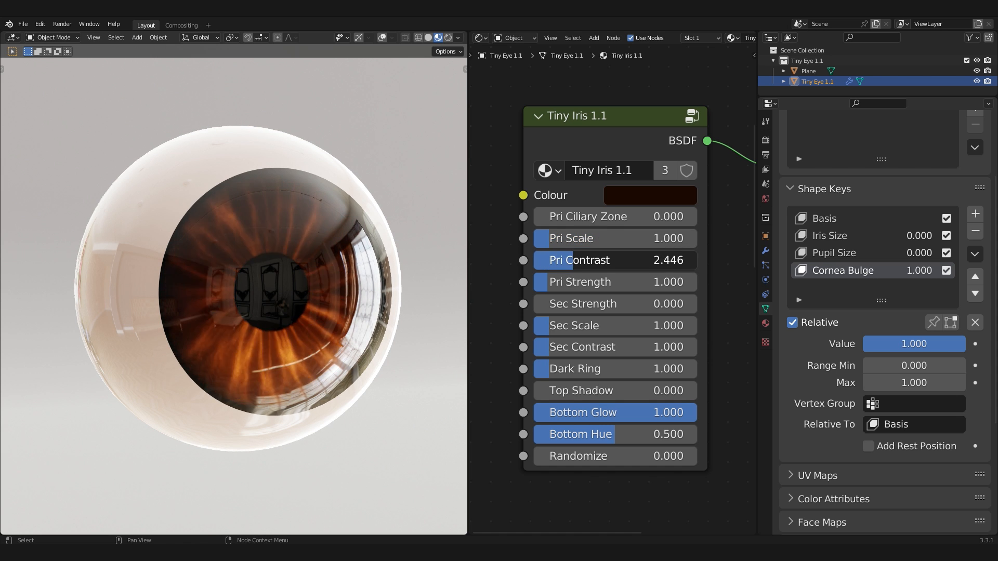
drag(611, 260, 553, 260)
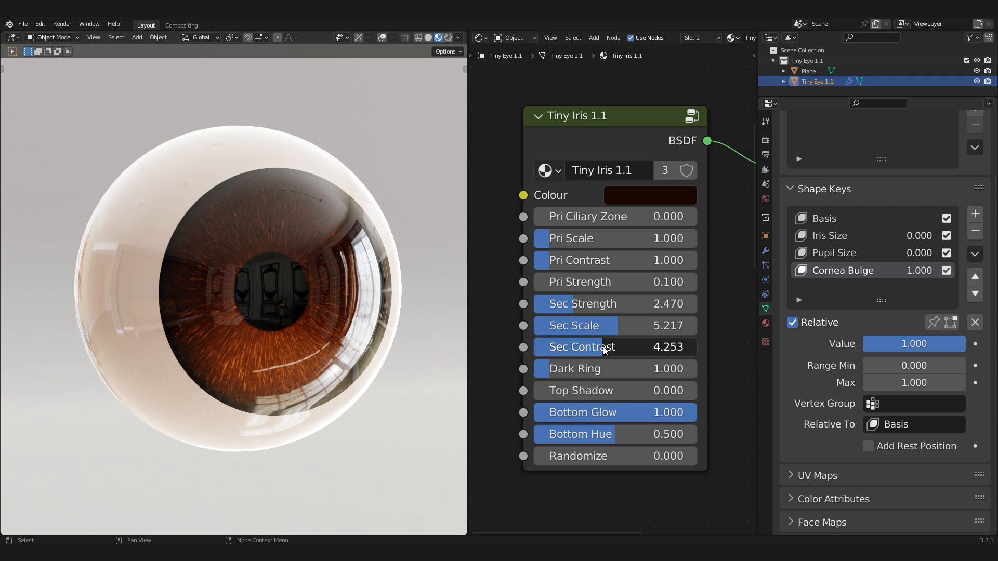
Raise Sec Contrast to 3.169, adjust the secondary pattern, and set Randomize to 0.169
drag(572, 303, 640, 304)
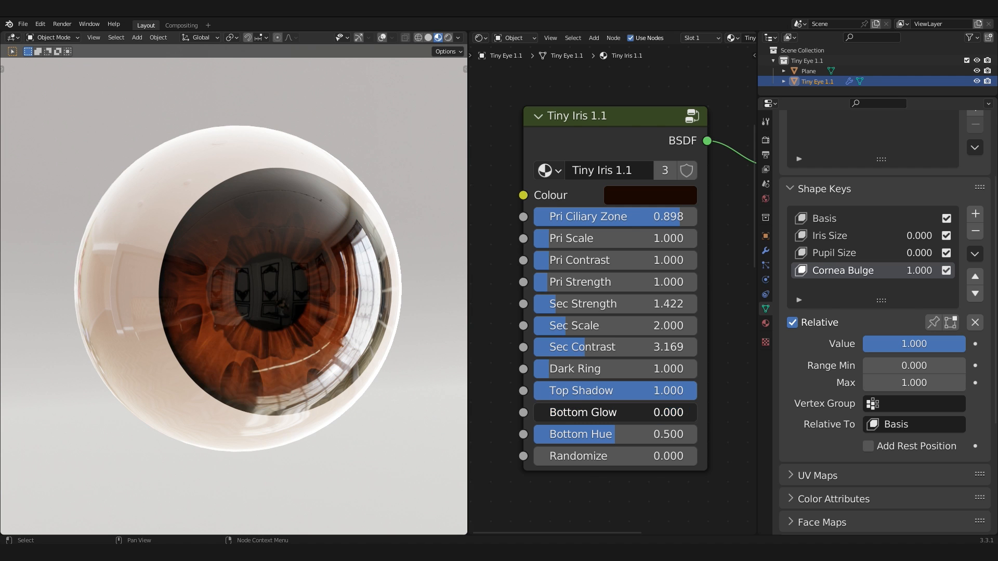
drag(573, 412, 636, 412)
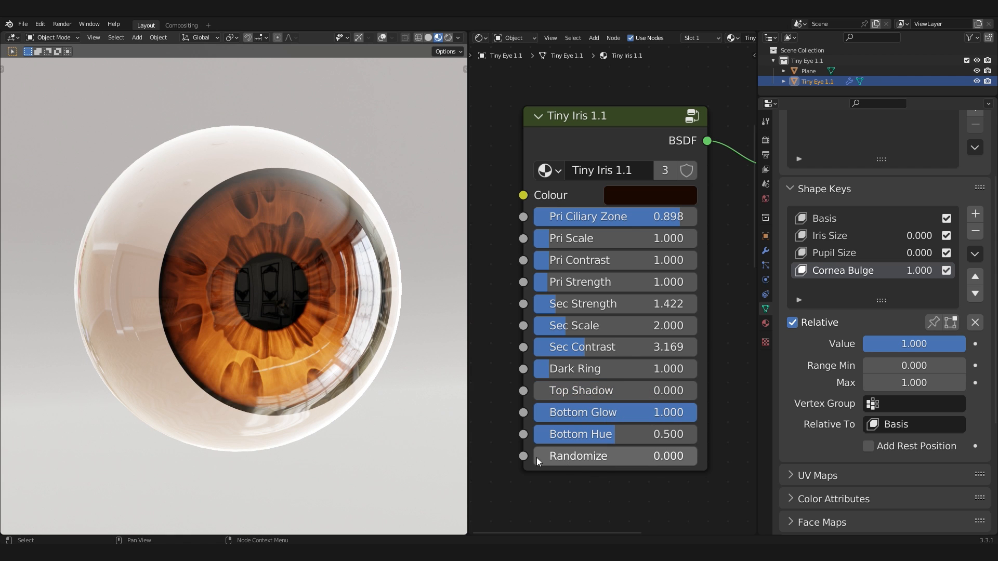
mouse_move(659, 468)
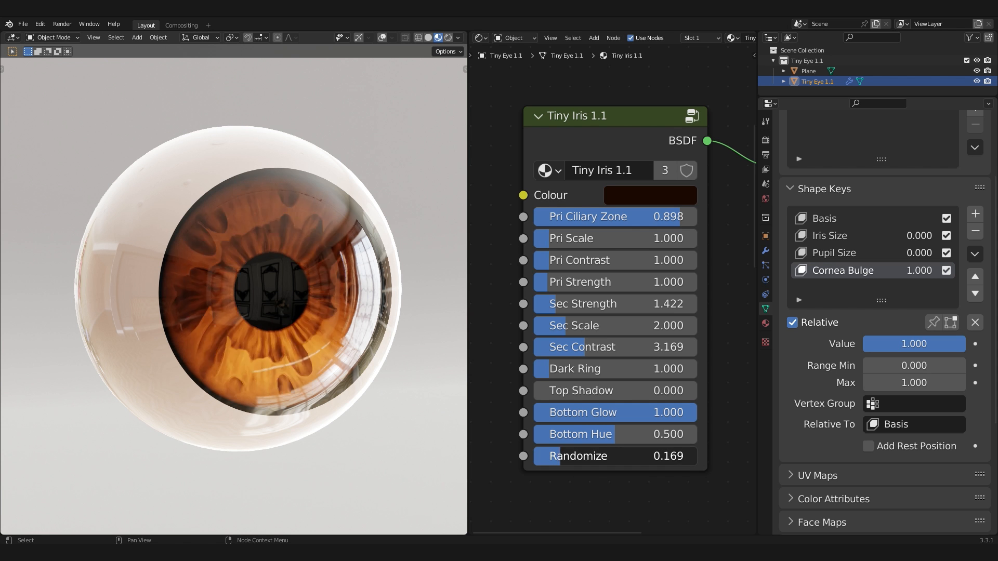
drag(576, 456, 668, 456)
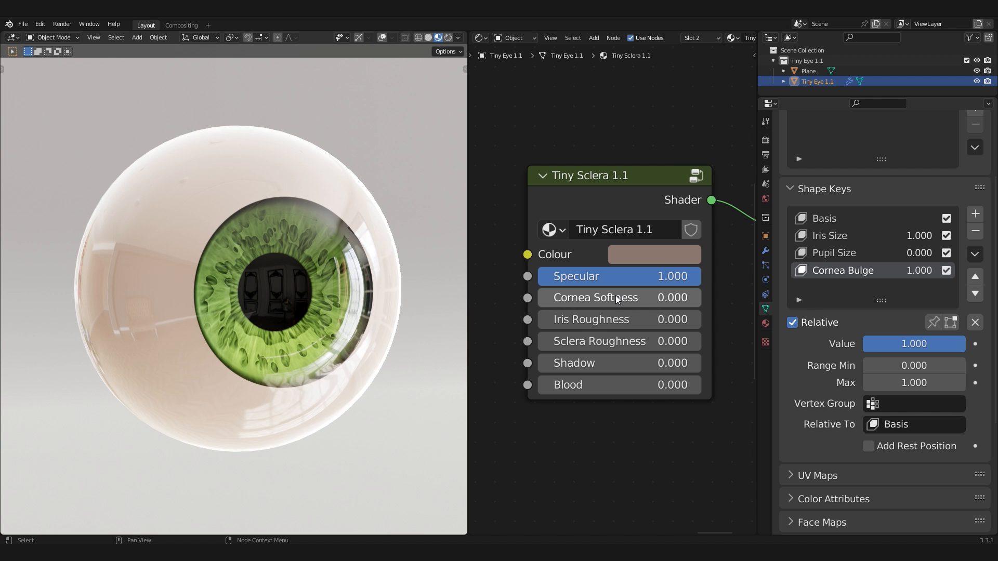
Set Tiny Sclera Cornea Softness to 1.0, Blood to 1.0 and Shadow to about 0.89
drag(596, 298, 649, 297)
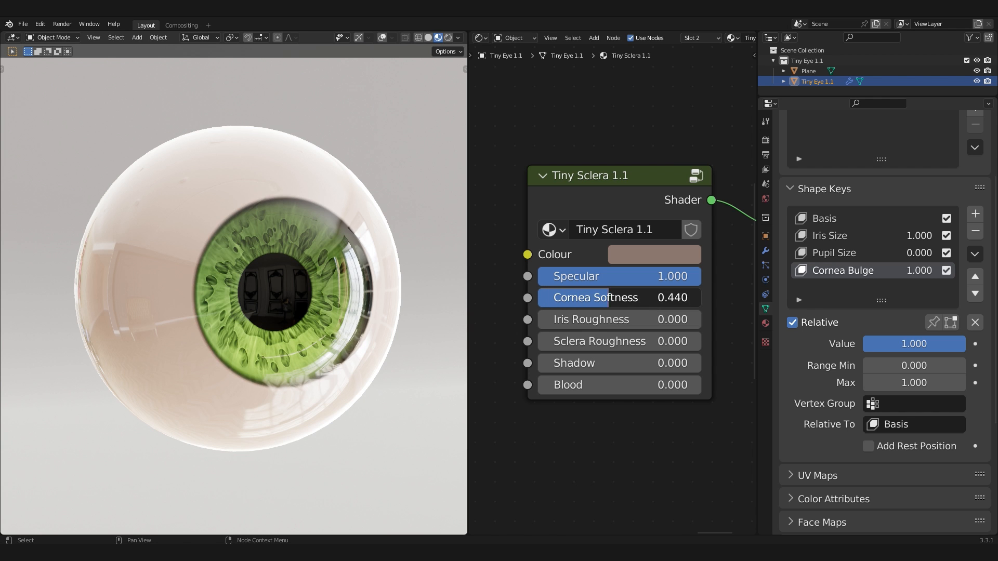
drag(595, 297, 672, 298)
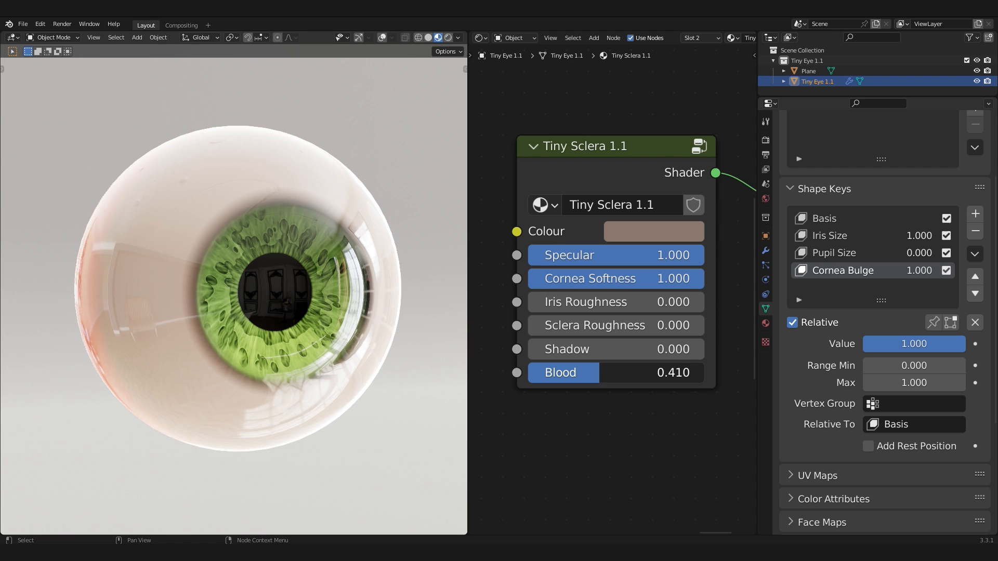
drag(637, 372, 687, 372)
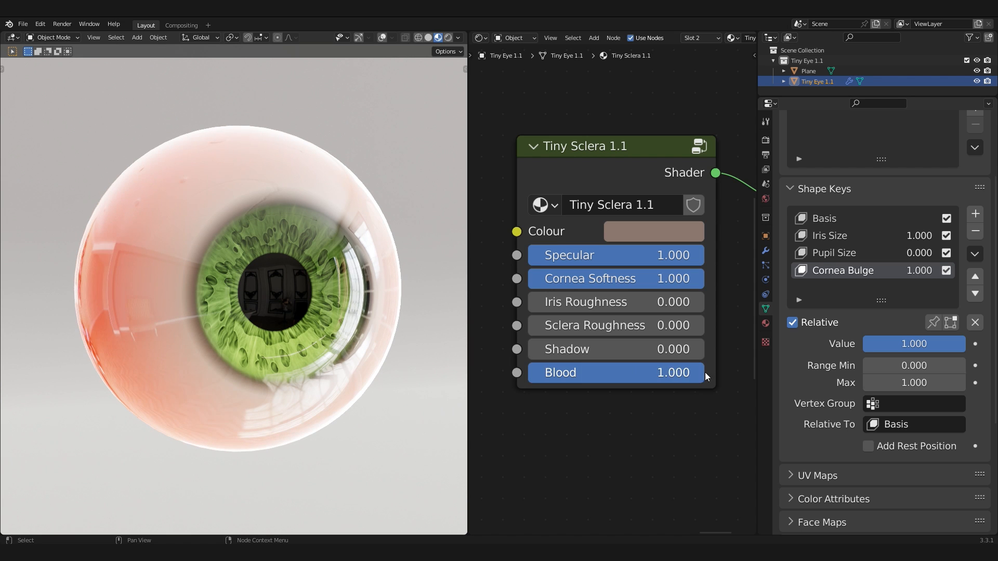
drag(573, 349, 669, 349)
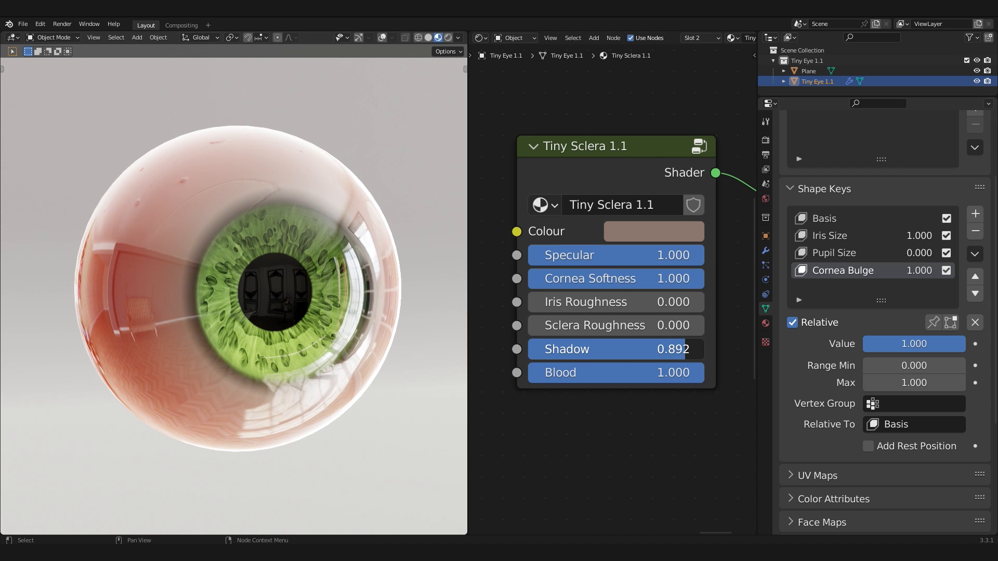